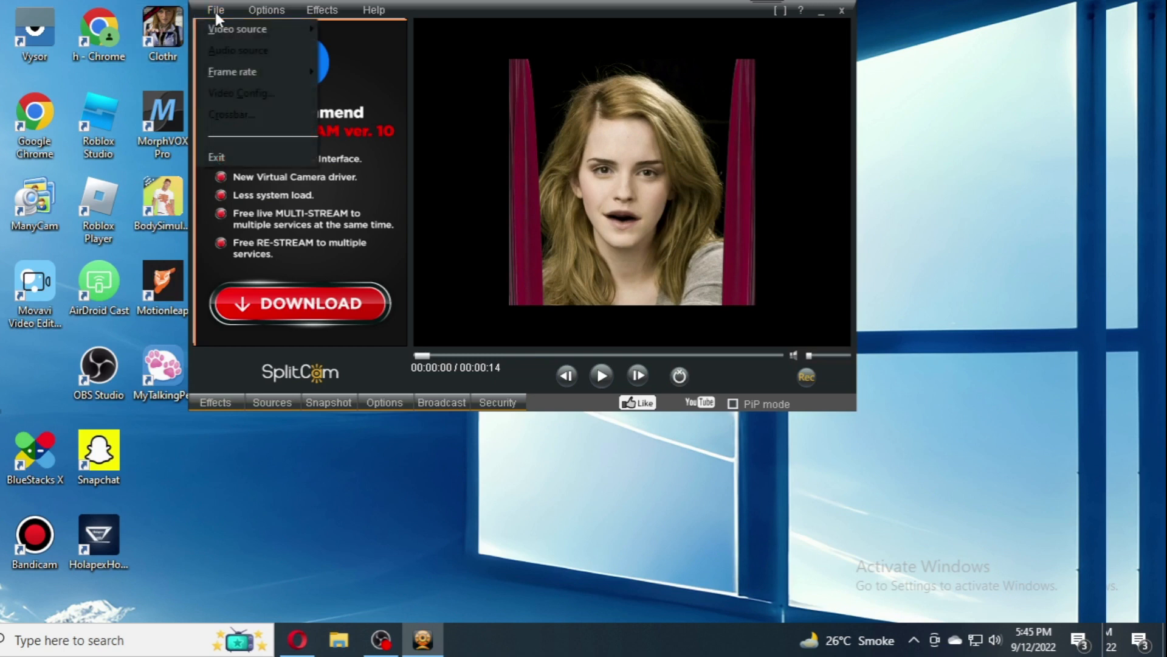
mouse_move(239, 29)
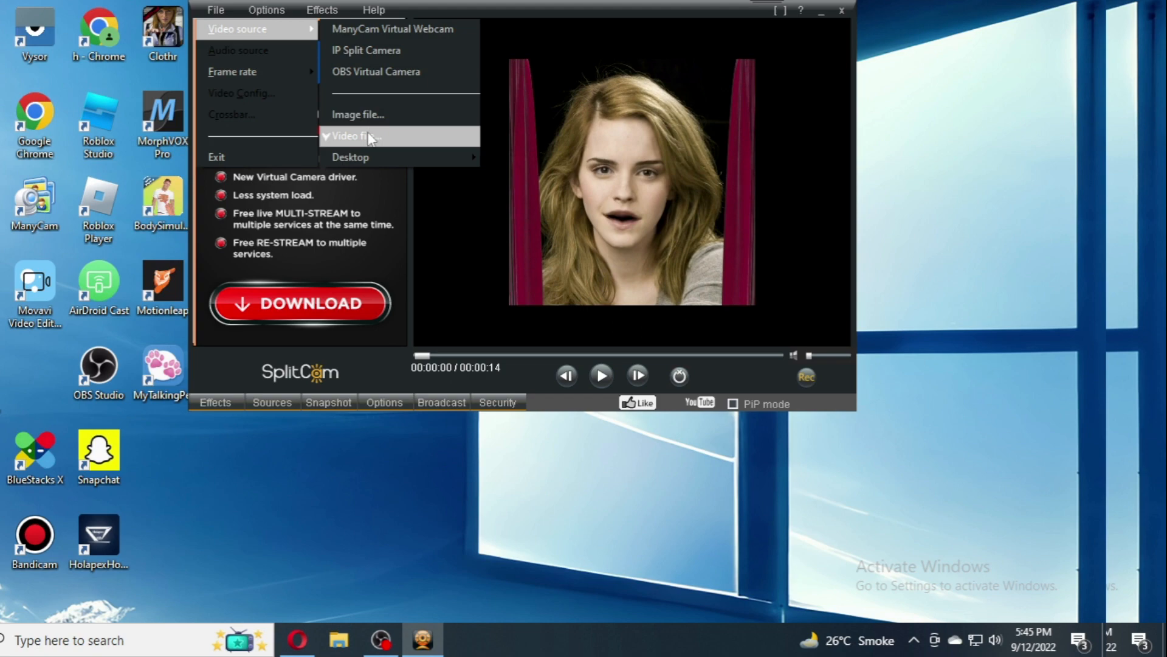
Load a video file as the source, play it and pause near 00:00:05.
left_click(358, 137)
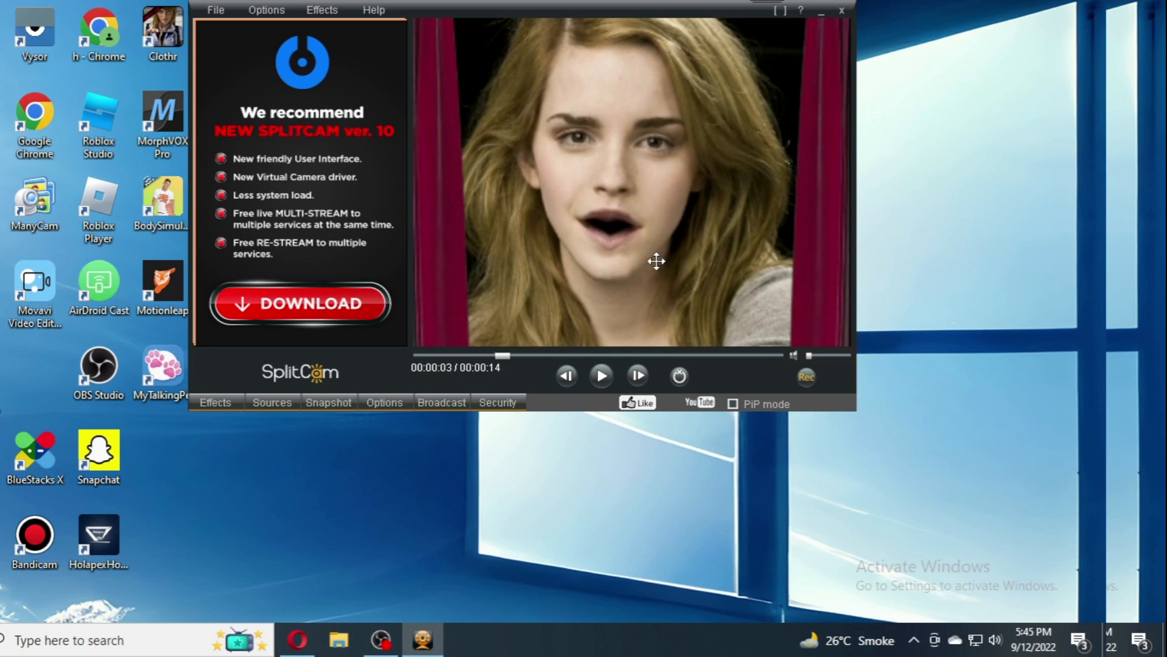
left_click(600, 377)
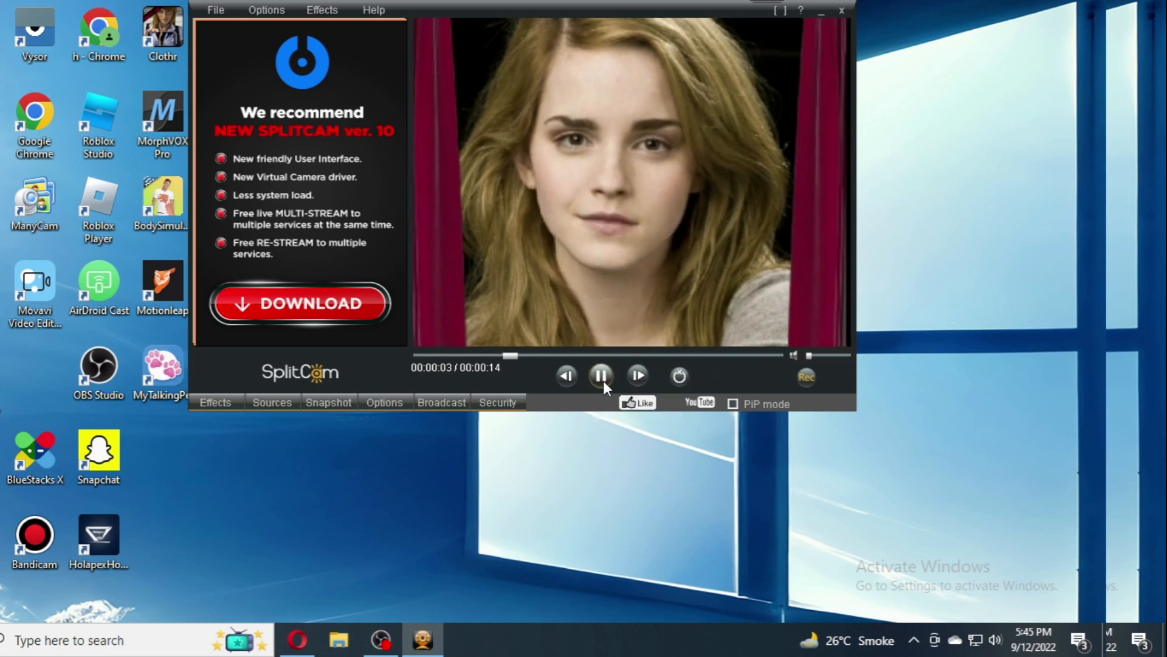
left_click(600, 376)
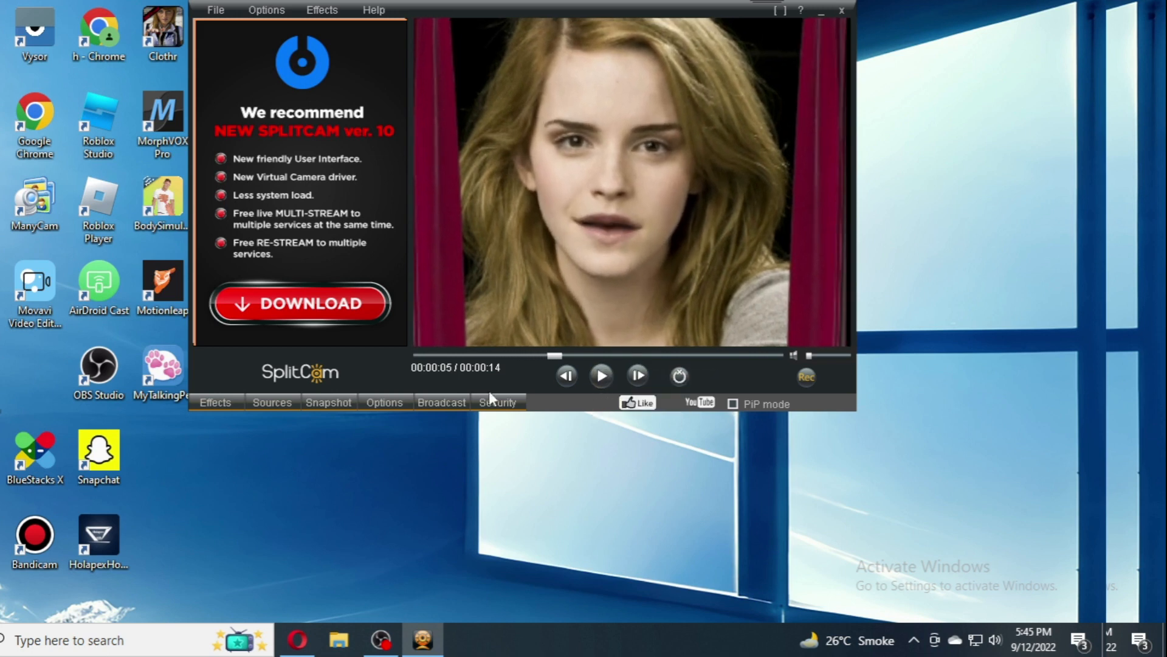
In Options, choose the 320 x 180 16:9 output resolution.
left_click(384, 401)
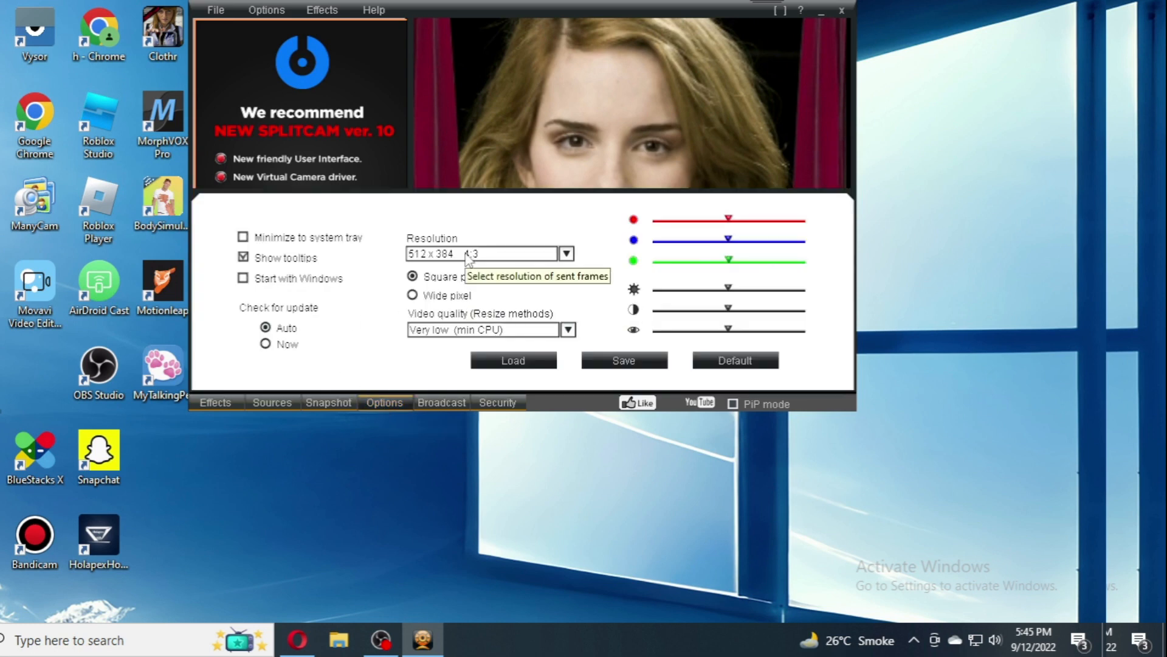
left_click(566, 253)
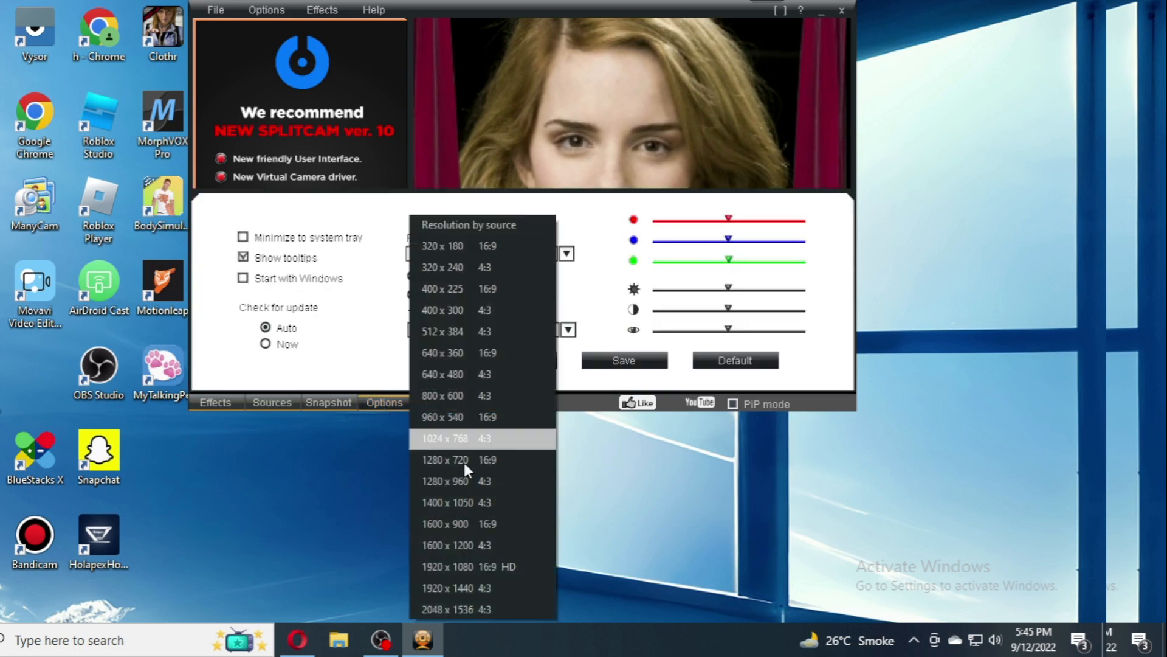
mouse_move(496, 608)
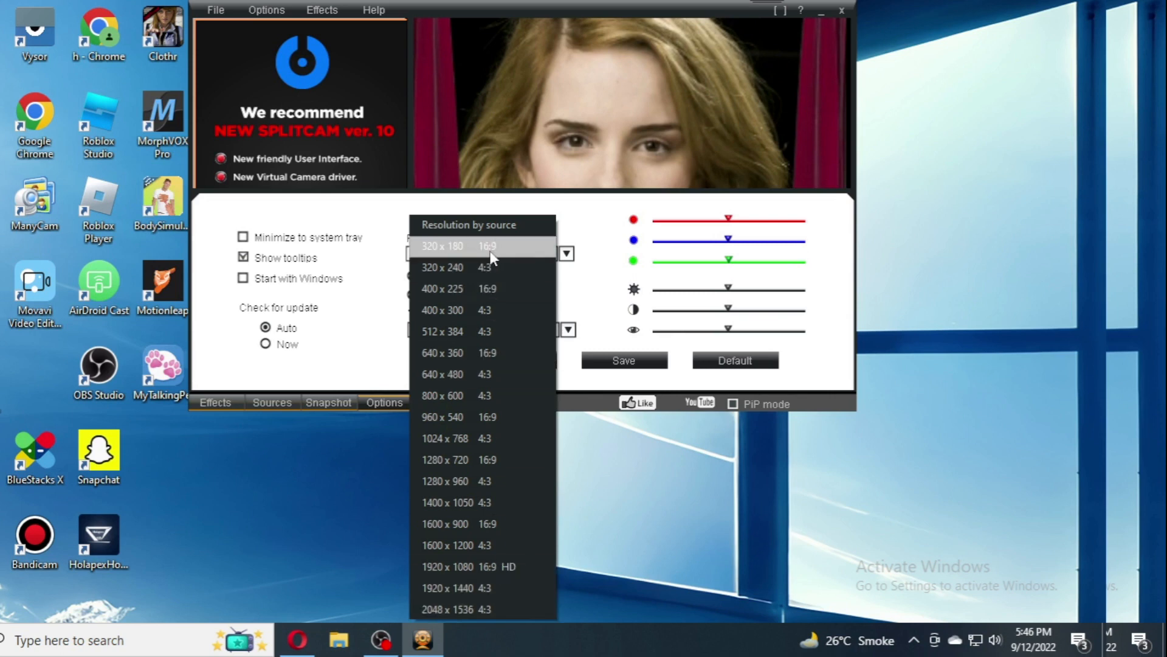
left_click(442, 331)
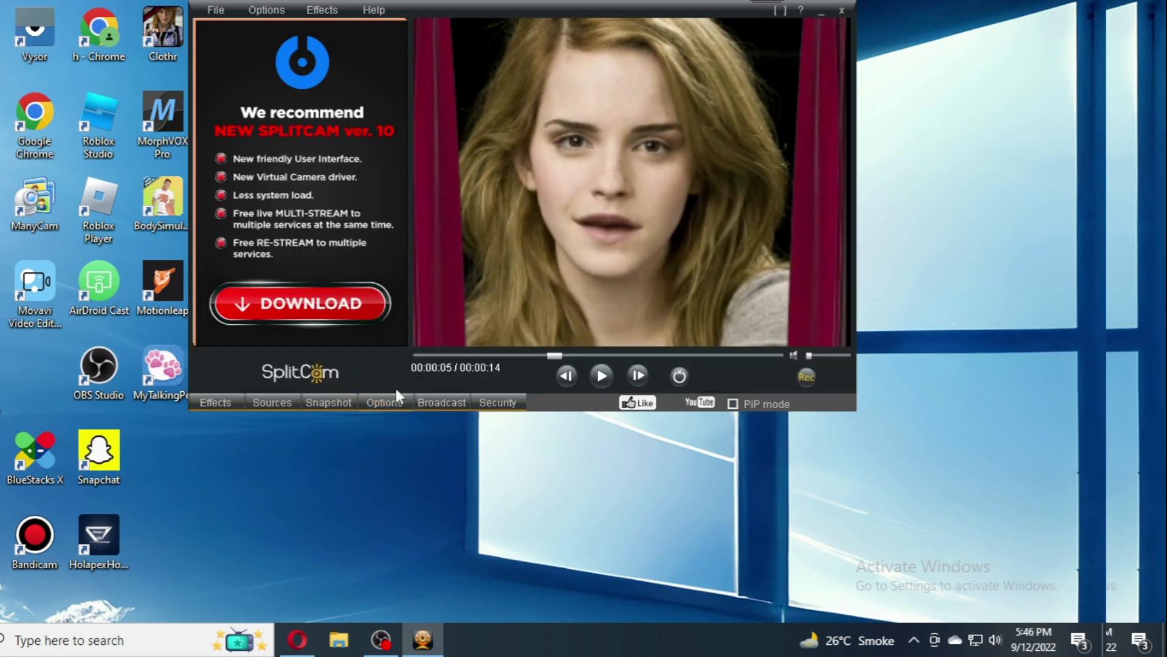
mouse_move(946, 198)
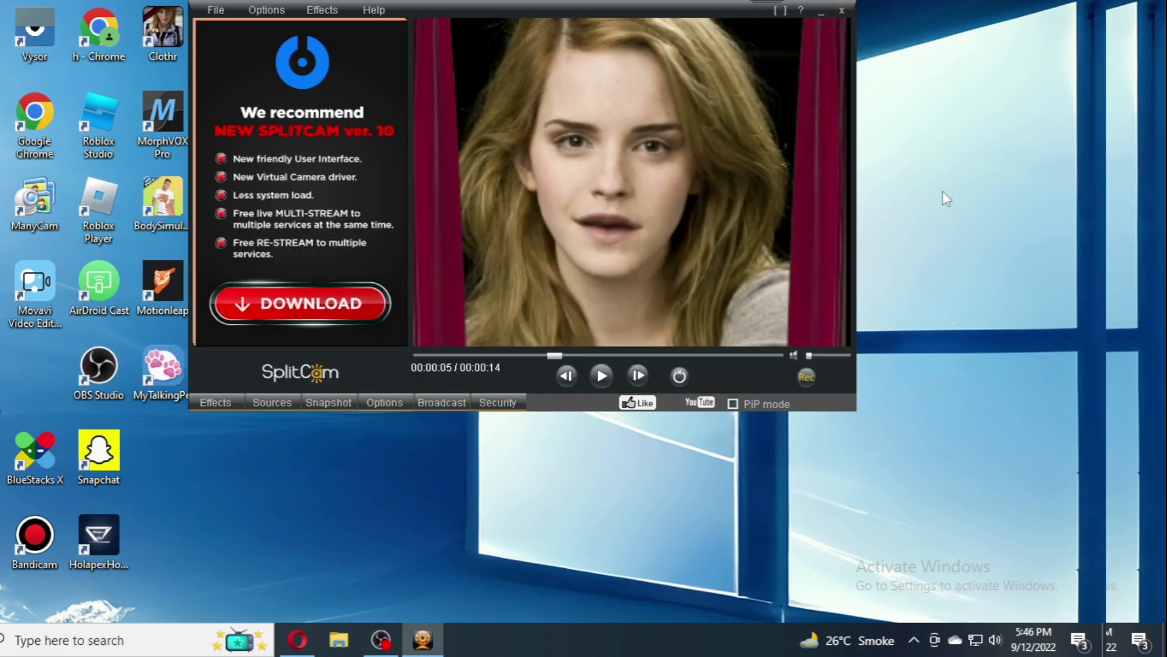
Minimize SplitCam, launch ManyCam from the desktop and dismiss its upgrade notice.
left_click(841, 11)
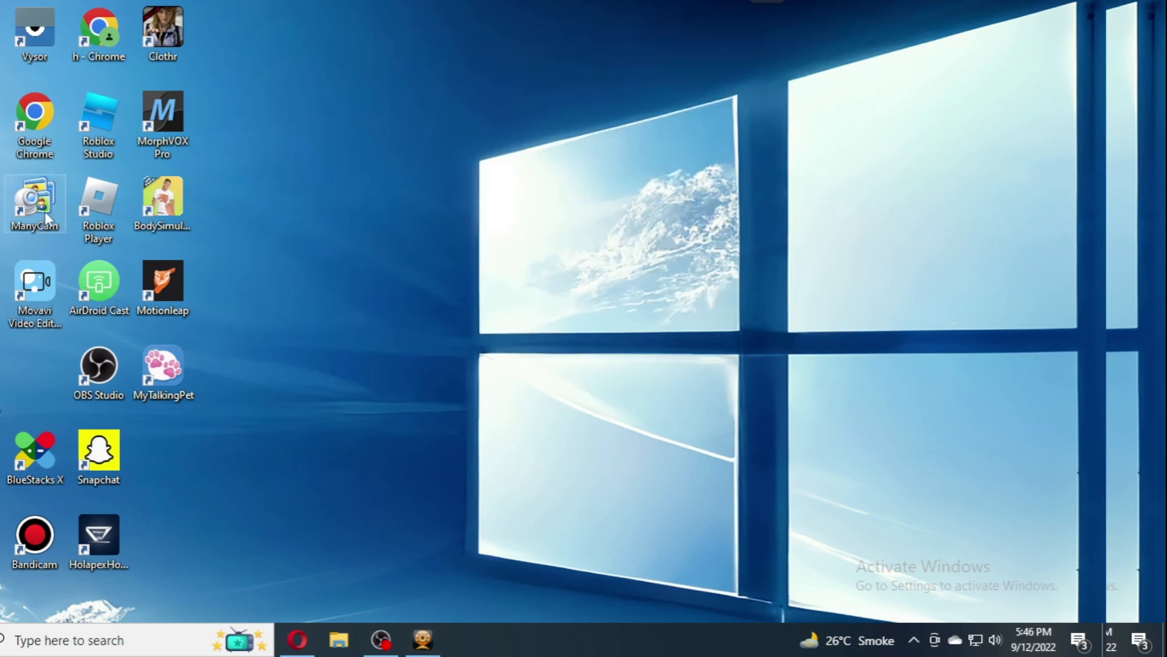
double_click(35, 201)
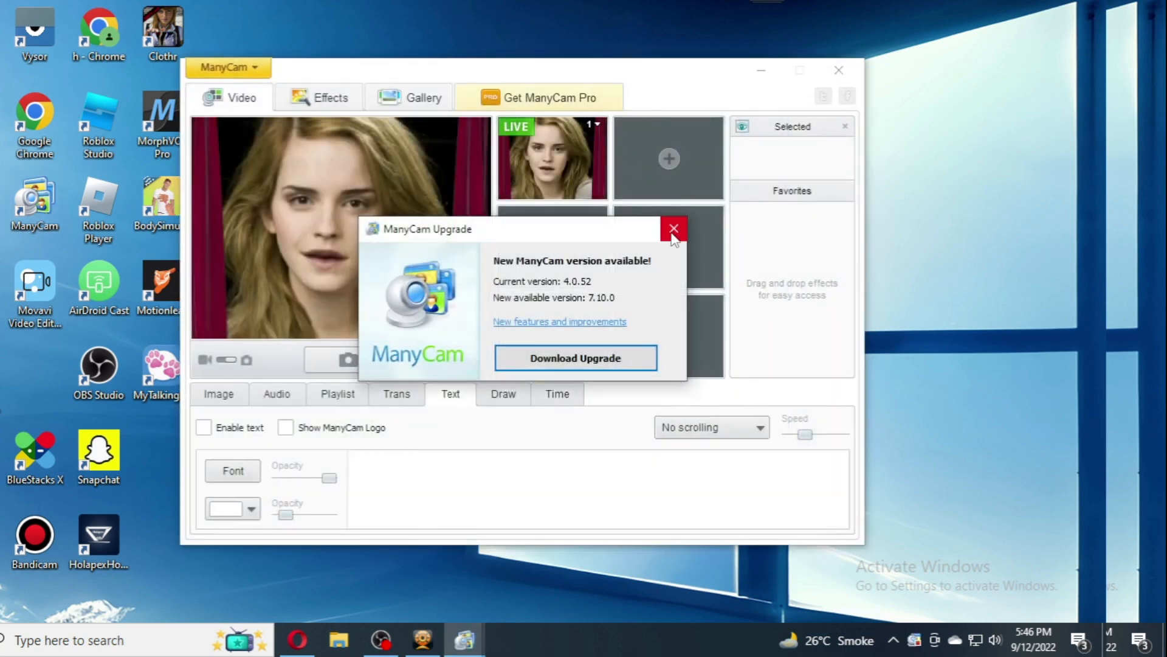
left_click(673, 228)
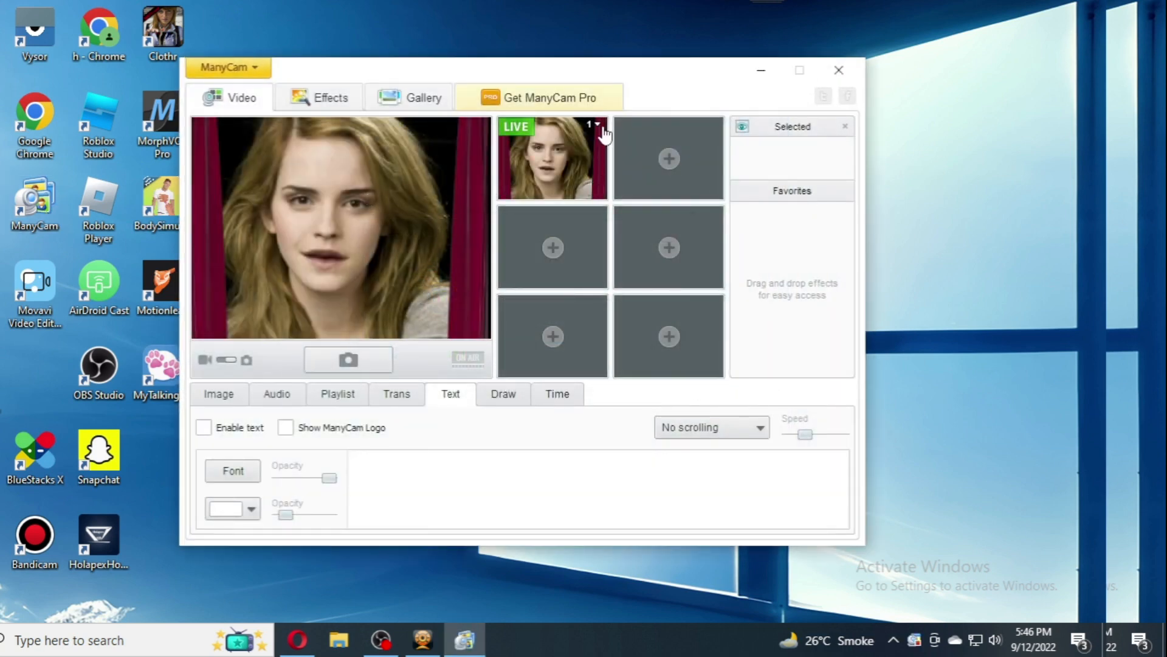
Select Cameras > SplitCam Video Filter as the live source and restore the SplitCam window.
left_click(596, 124)
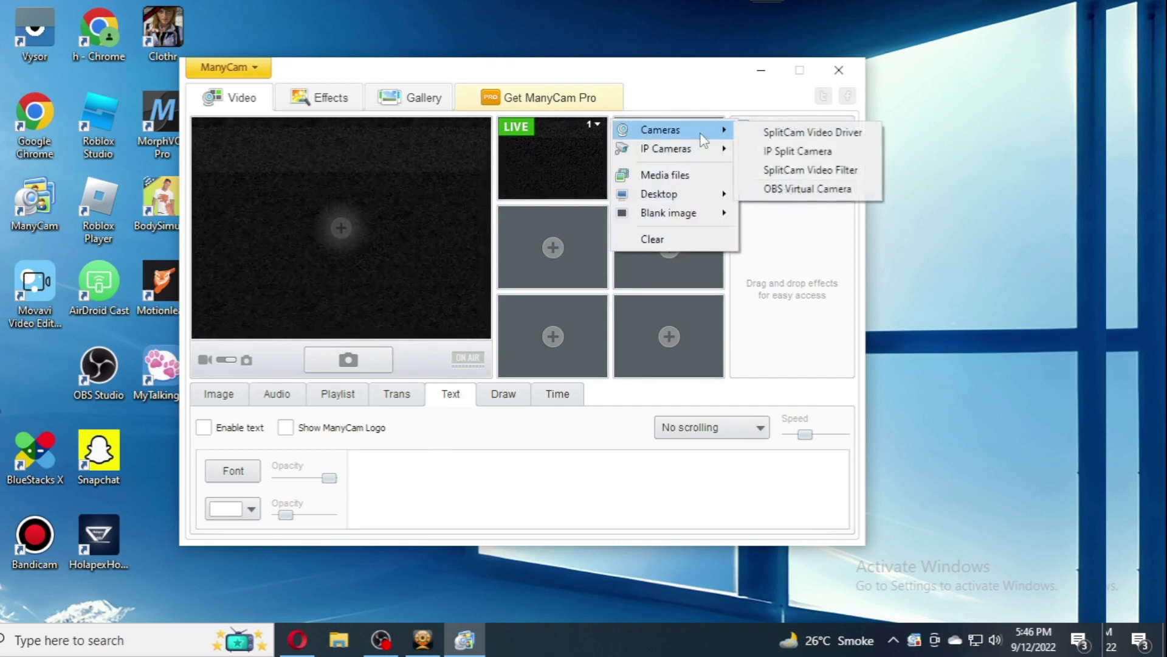
mouse_move(812, 176)
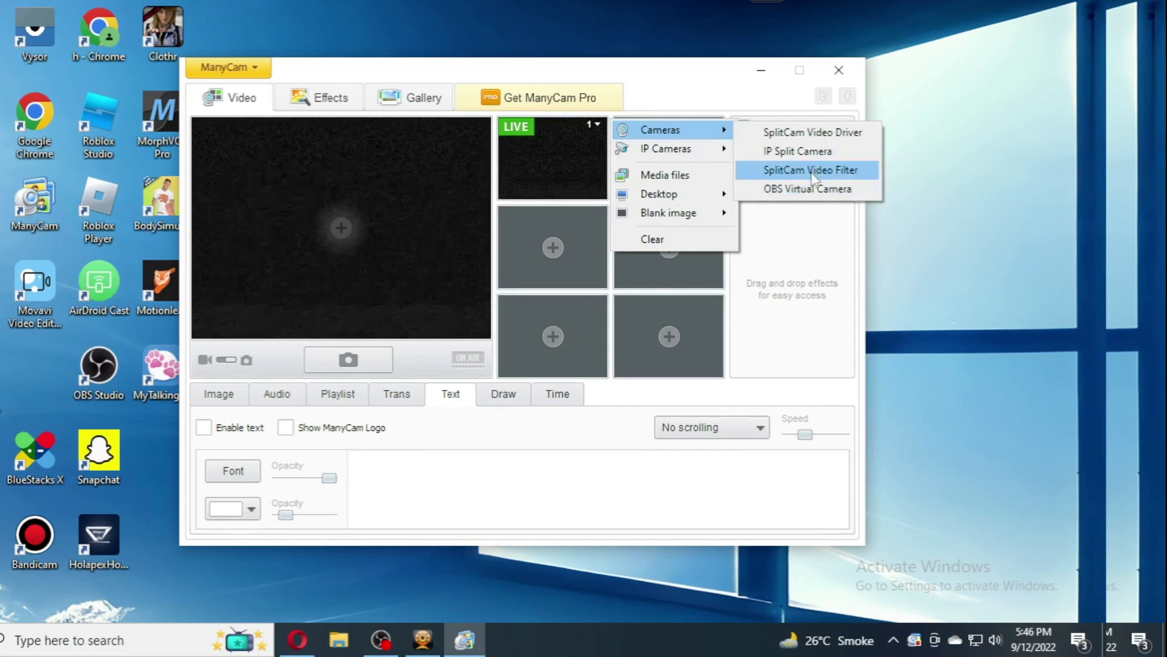
left_click(810, 171)
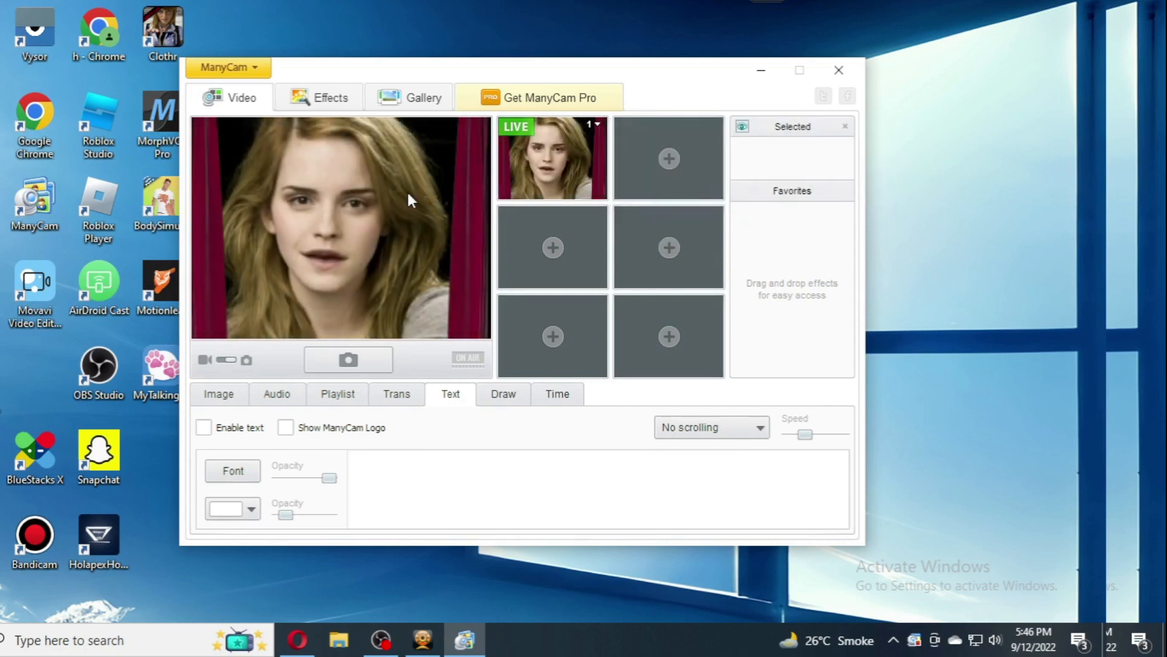
left_click(418, 640)
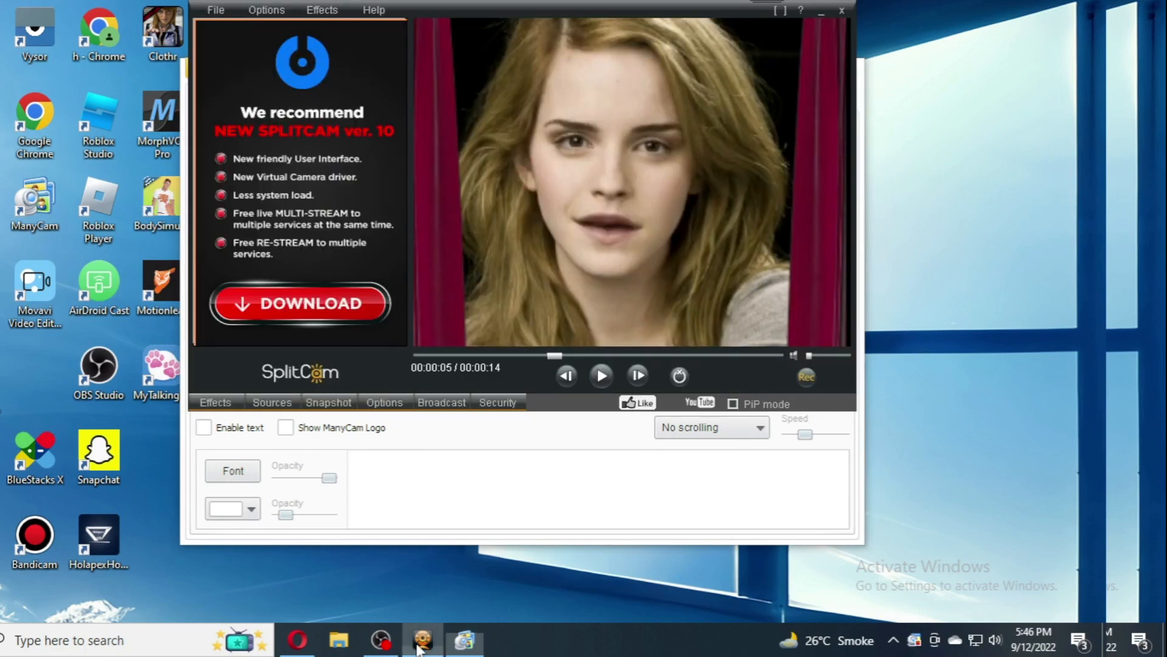
left_click(421, 645)
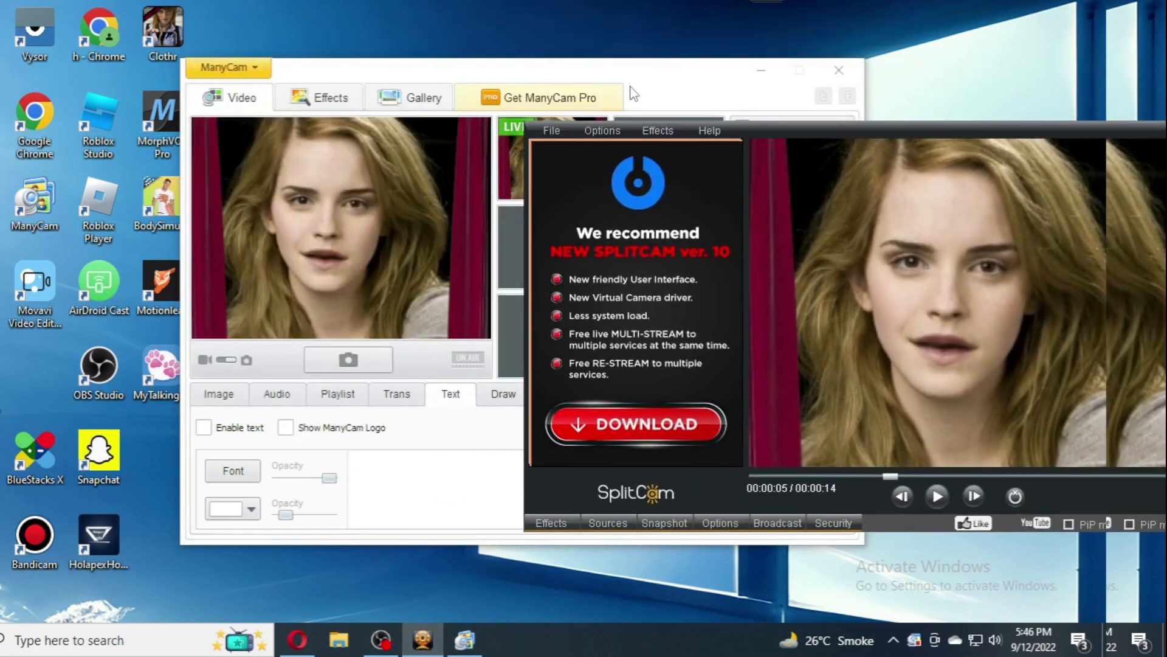